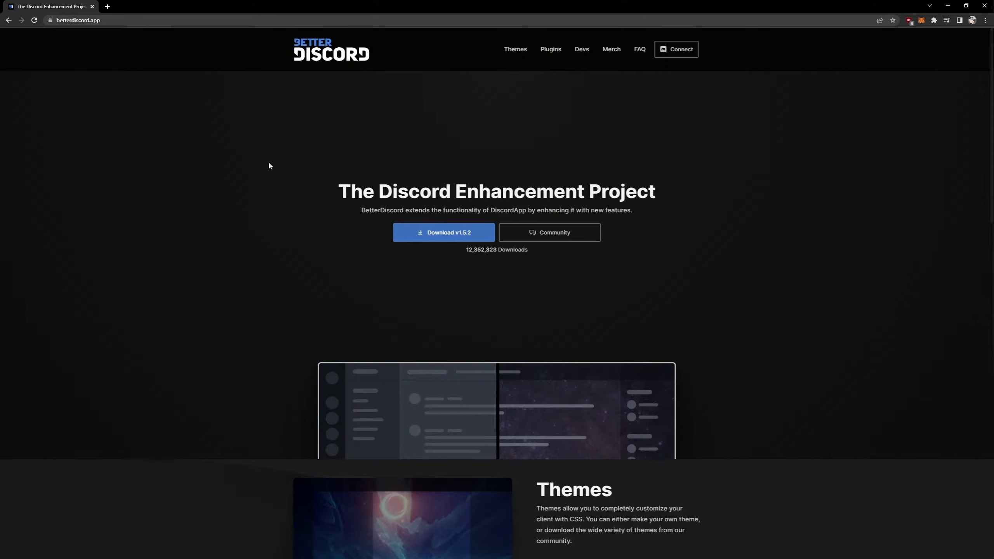
- Download BetterDiscord v1.5.2 from betterdiscord.app and launch BetterDiscord-Windows.exe
{"action": "left_click", "coordinate": [444, 232]}
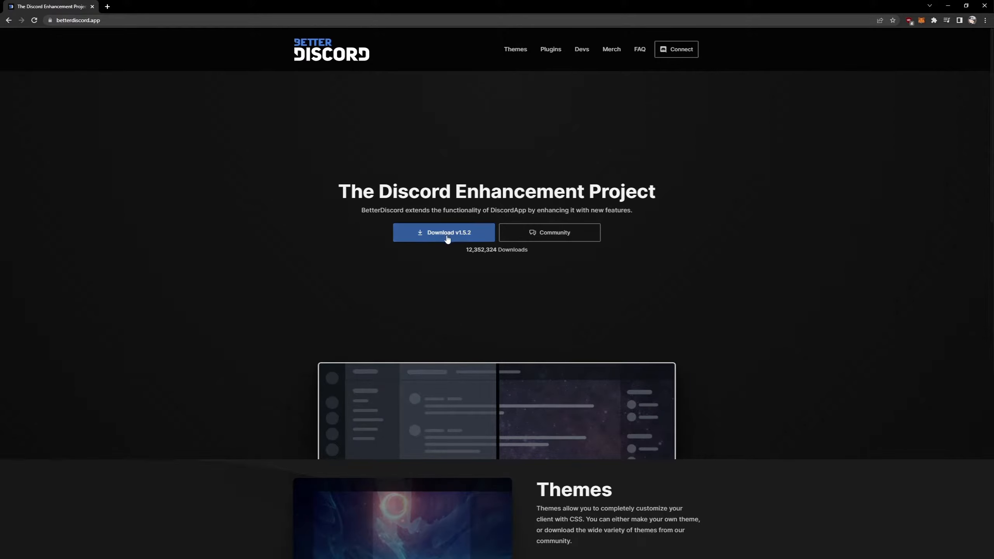
{"action": "left_click", "coordinate": [444, 232]}
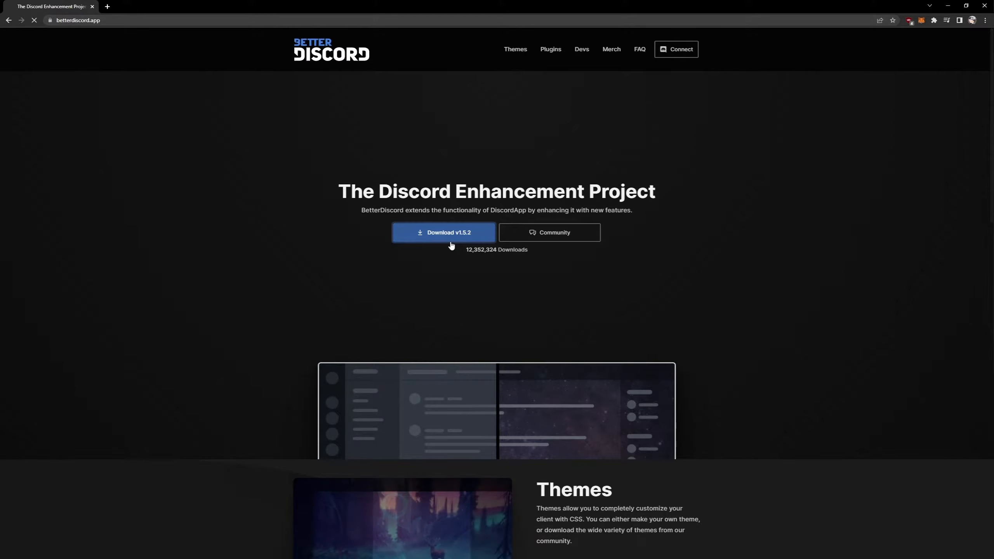
{"action": "left_click", "coordinate": [443, 232]}
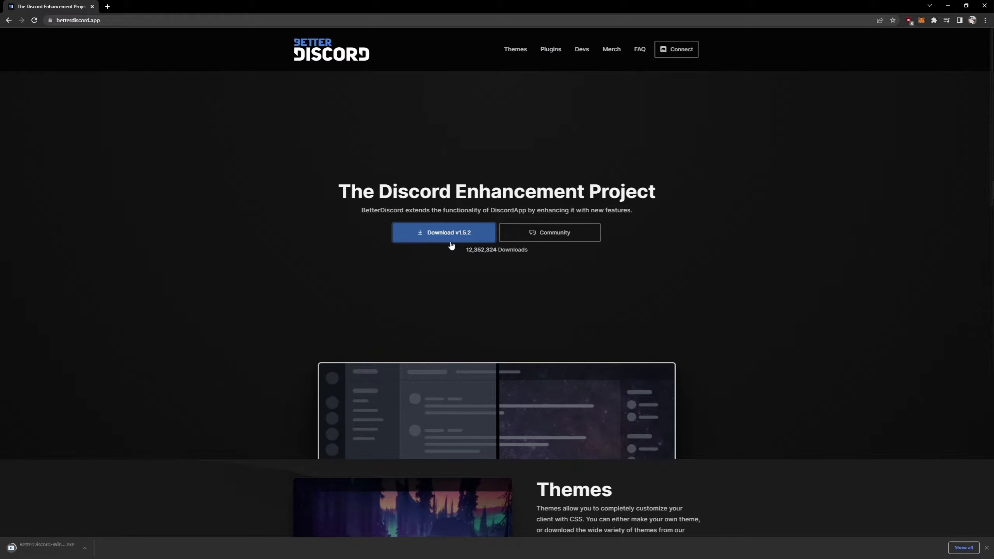
{"action": "left_click", "coordinate": [443, 232]}
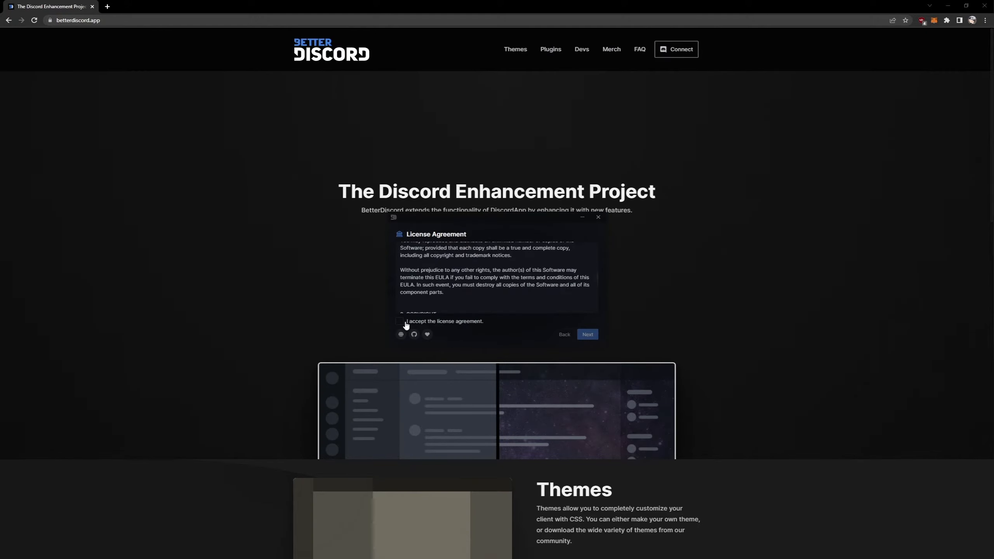
- Accept the license, install BetterDiscord into the regular Discord client, and close the installer
{"action": "left_click", "coordinate": [399, 321]}
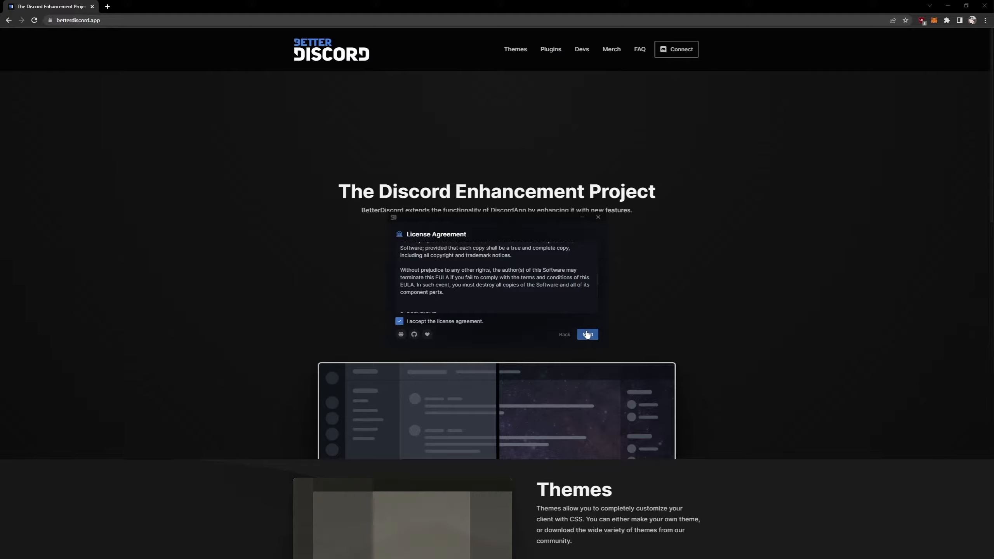
{"action": "left_click", "coordinate": [585, 334]}
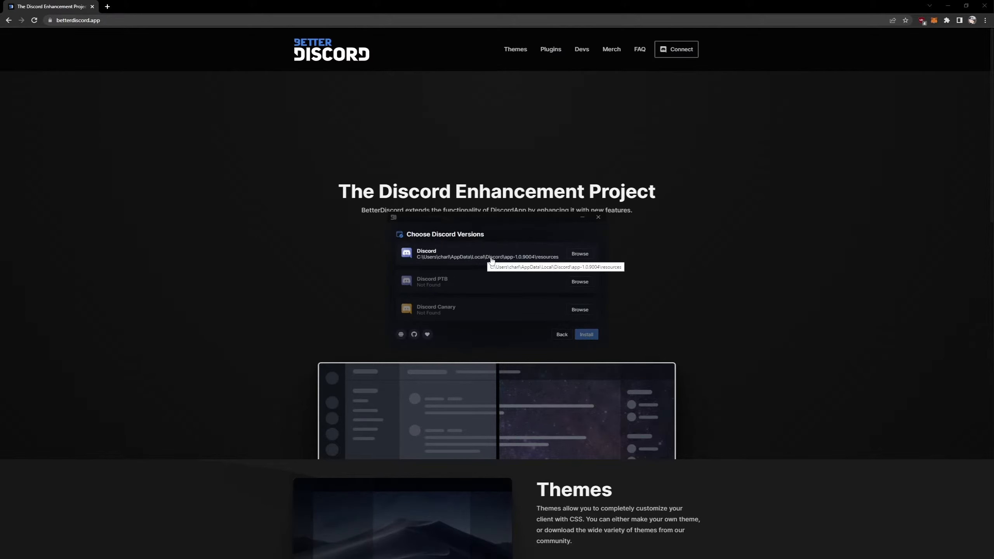
{"action": "left_click", "coordinate": [488, 254]}
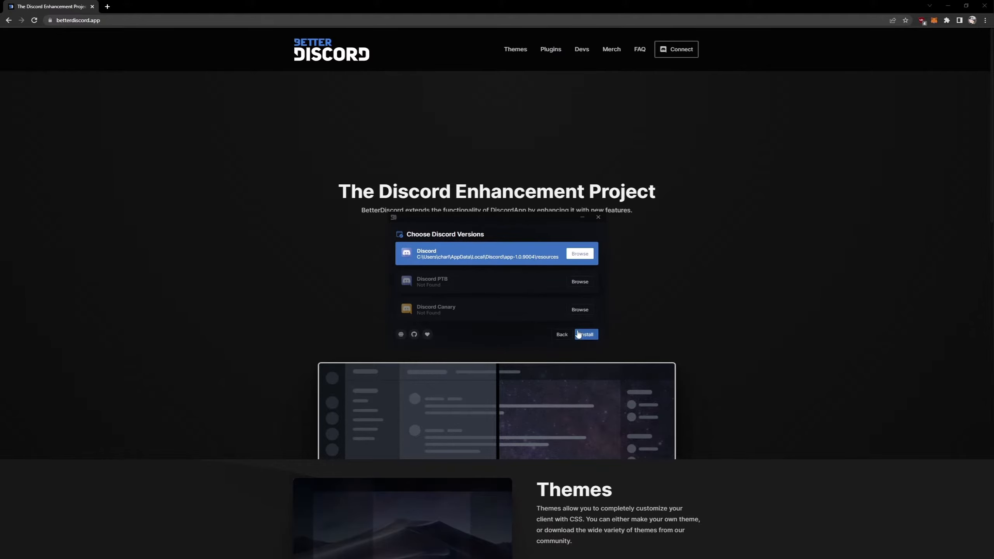
{"action": "left_click", "coordinate": [584, 334]}
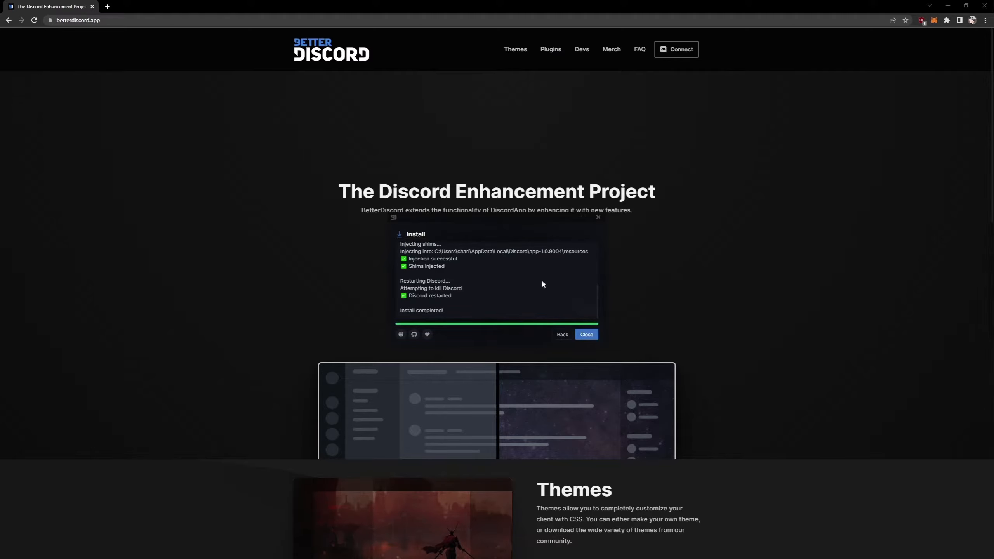
{"action": "left_click", "coordinate": [585, 334]}
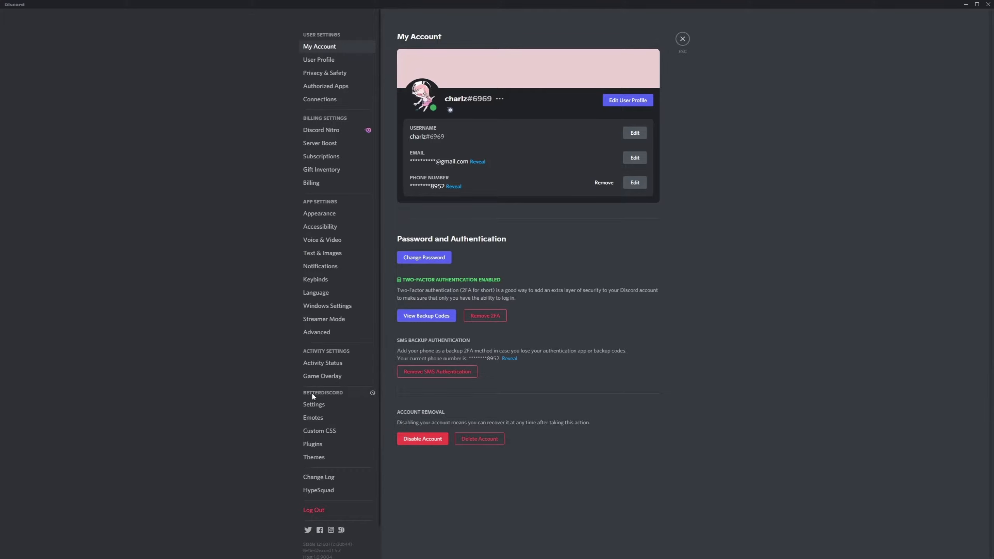
- View the empty BetterDiscord Plugins section and follow the 'this website' link
{"action": "left_click", "coordinate": [312, 443]}
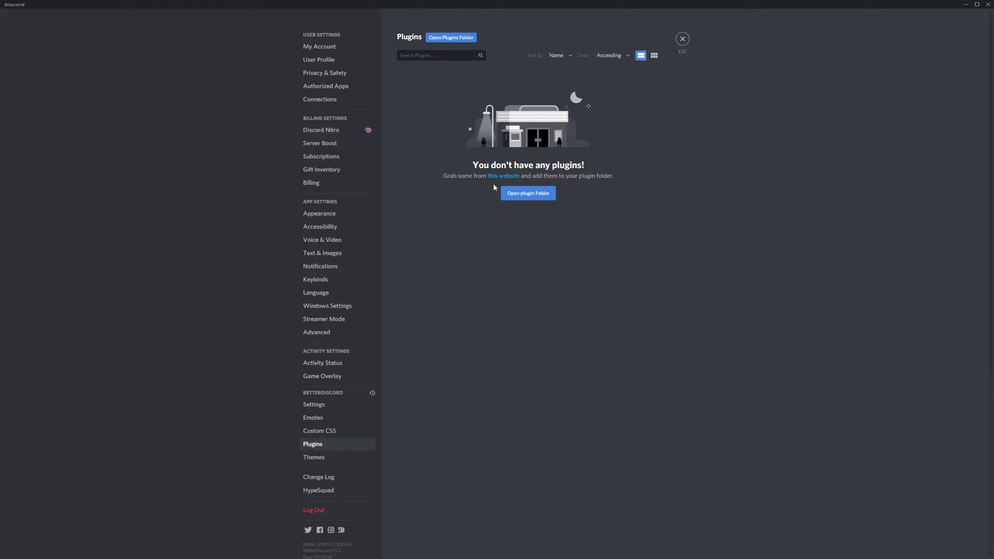
{"action": "mouse_move", "coordinate": [503, 176]}
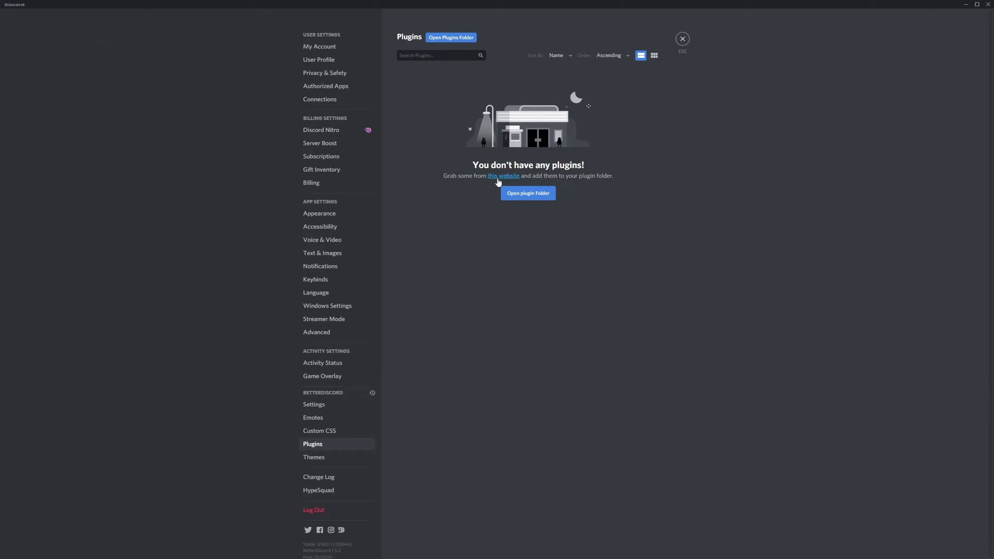
{"action": "left_click", "coordinate": [503, 176]}
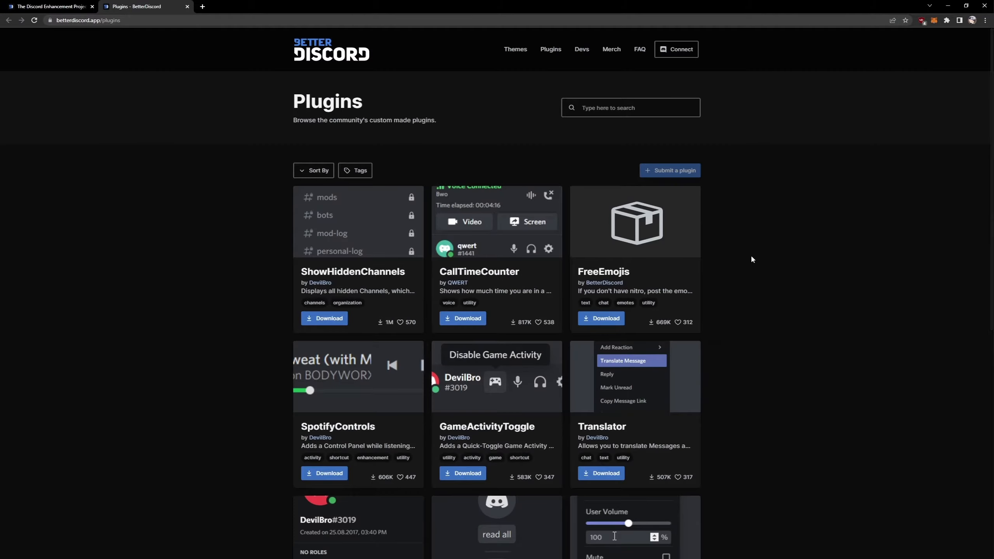
- Search the BetterDiscord site for 'notification sounds' to find the NotificationSounds plugin
{"action": "scroll", "scroll_direction": "down", "scroll_amount": 3}
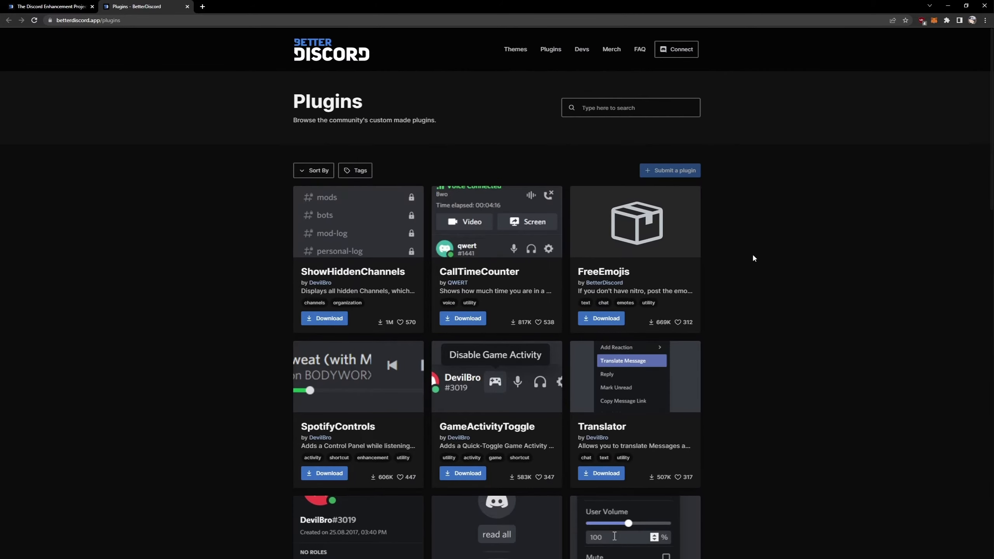
{"action": "type", "text": "notification sounds"}
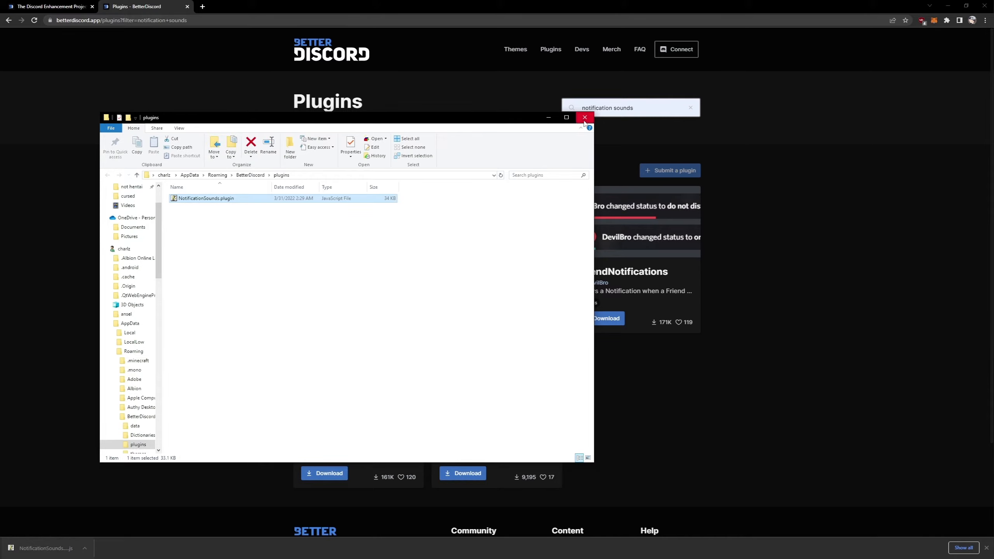
- Download the missing BDFDB library, dismiss its change log, and enable NotificationSounds
{"action": "left_click", "coordinate": [583, 118]}
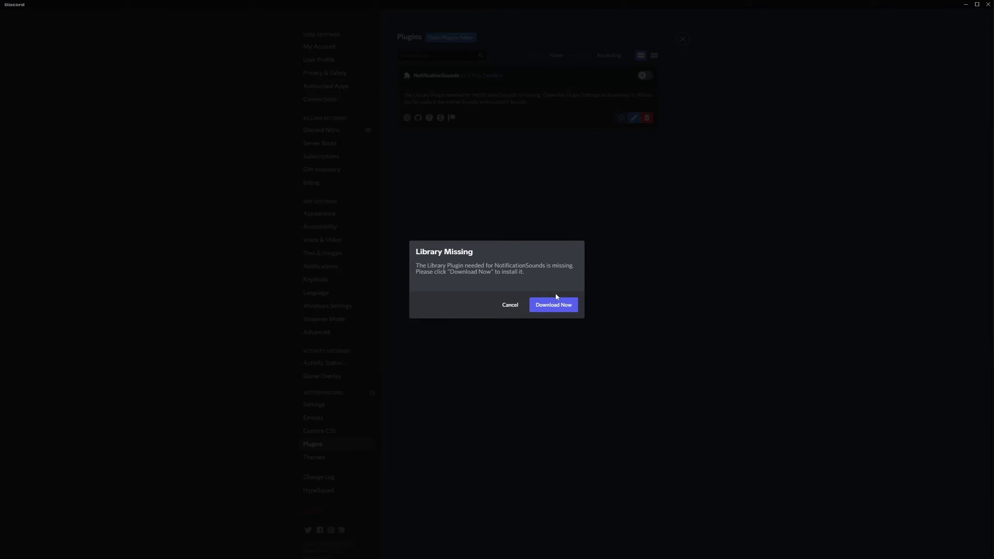
{"action": "left_click", "coordinate": [552, 304]}
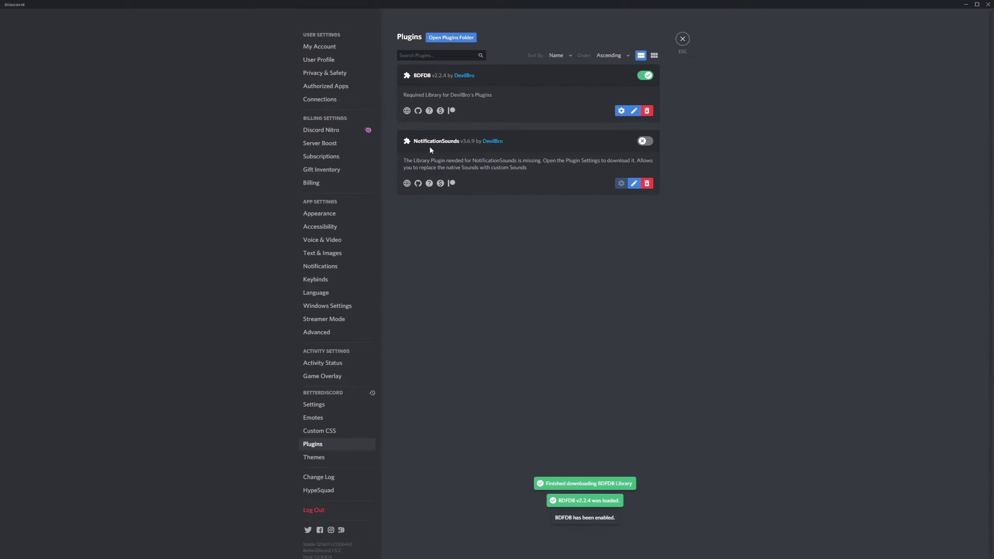
{"action": "left_click", "coordinate": [644, 140]}
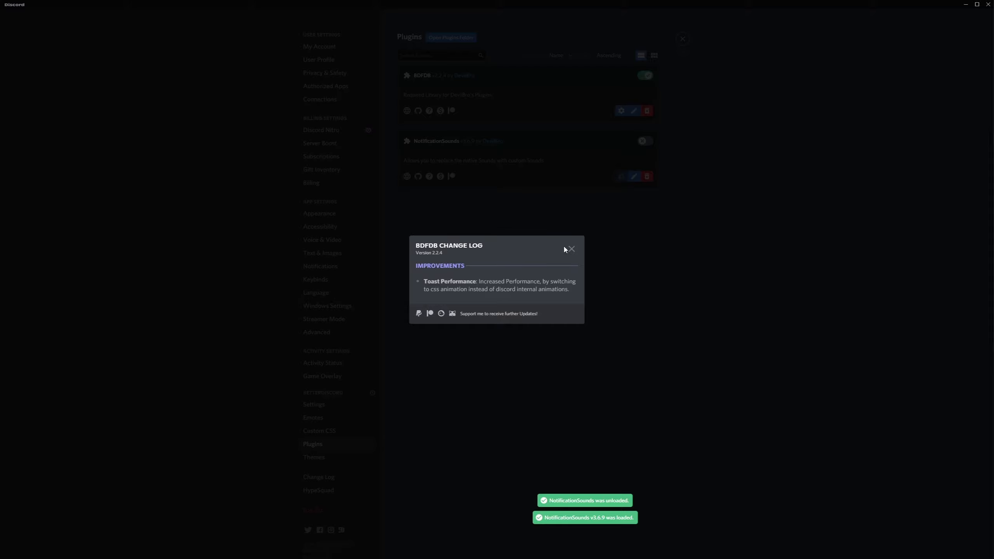
{"action": "left_click", "coordinate": [571, 249]}
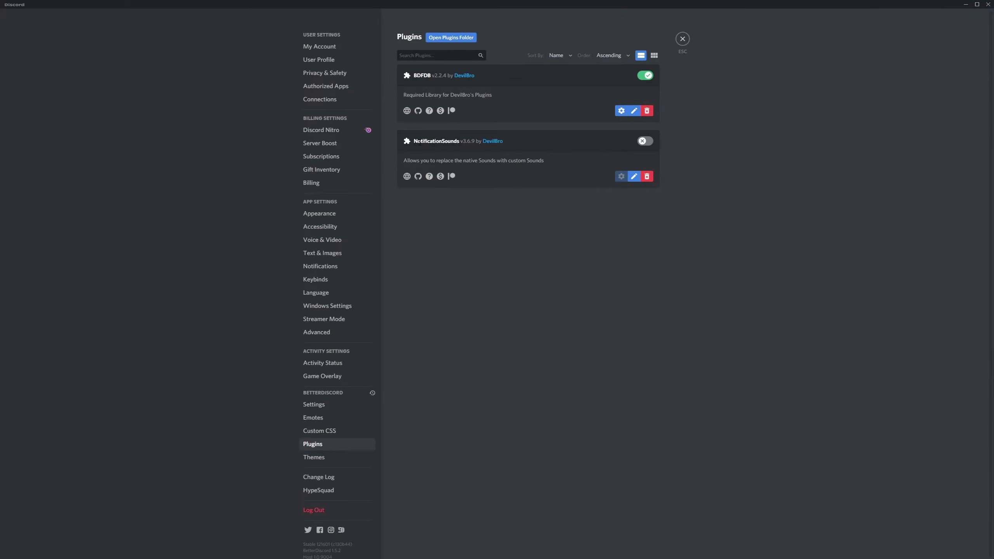
{"action": "left_click", "coordinate": [644, 140]}
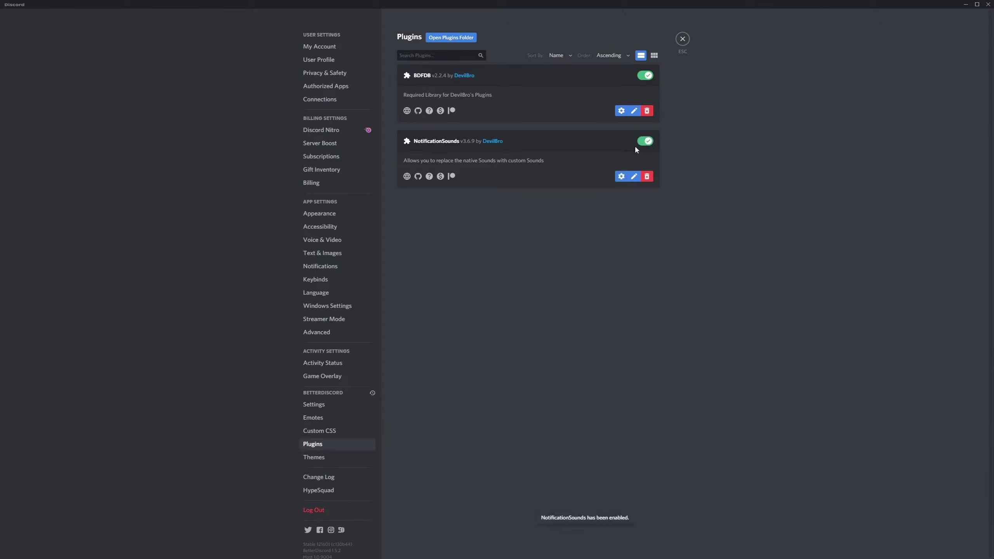
{"action": "left_click", "coordinate": [621, 176]}
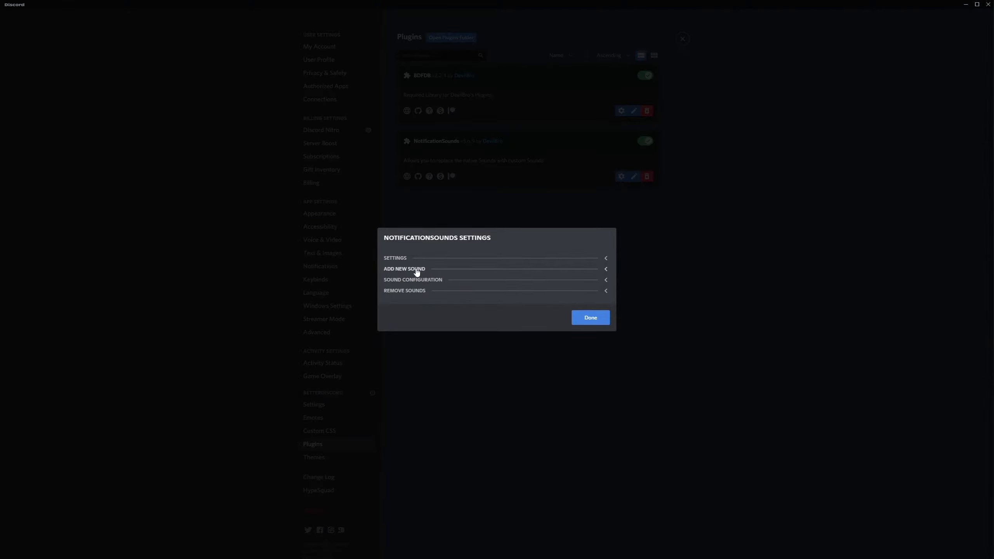
- Save a new sound 'yo' in category 'Ringtone' using the downloaded MP3
{"action": "left_click", "coordinate": [404, 269]}
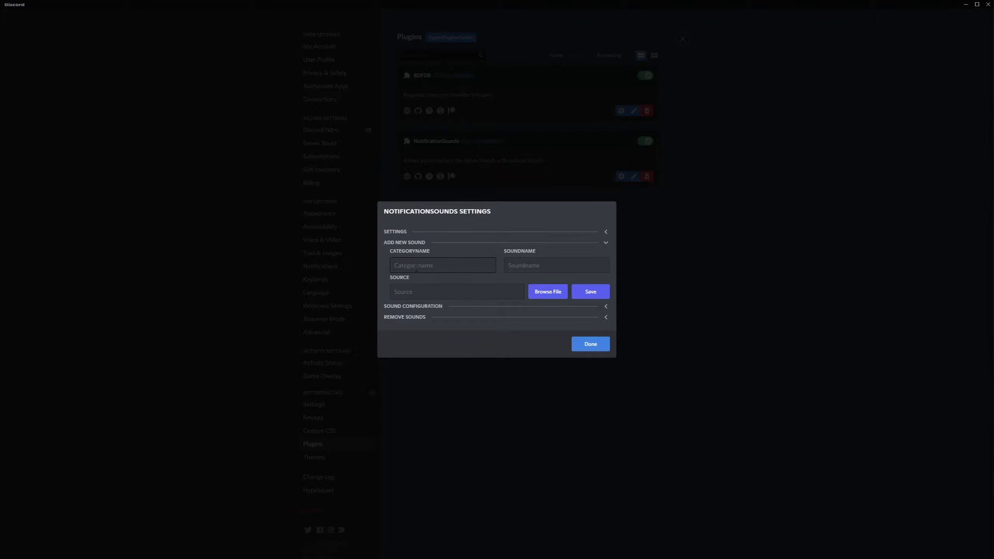
{"action": "left_click", "coordinate": [442, 265]}
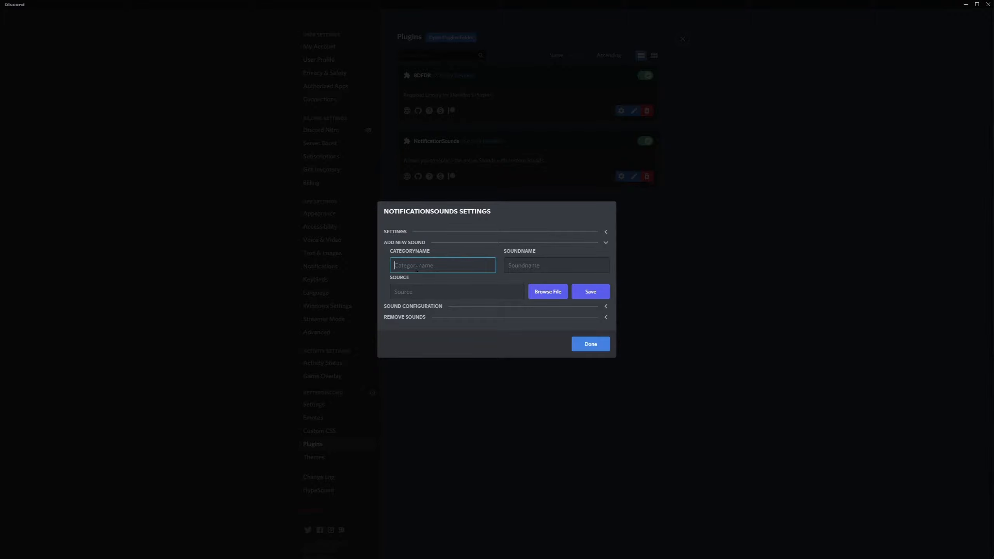
{"action": "type", "text": "Ringtone"}
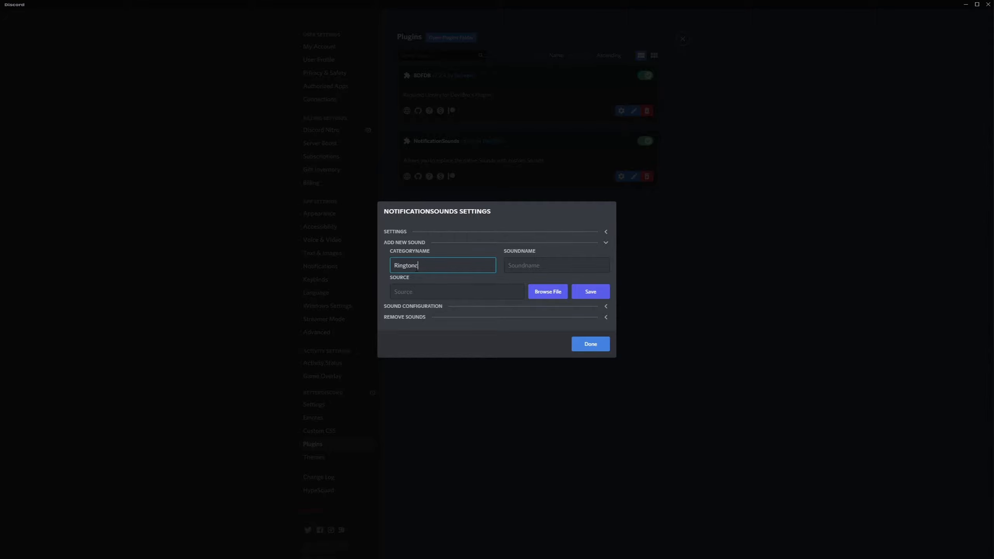
{"action": "left_click", "coordinate": [556, 265]}
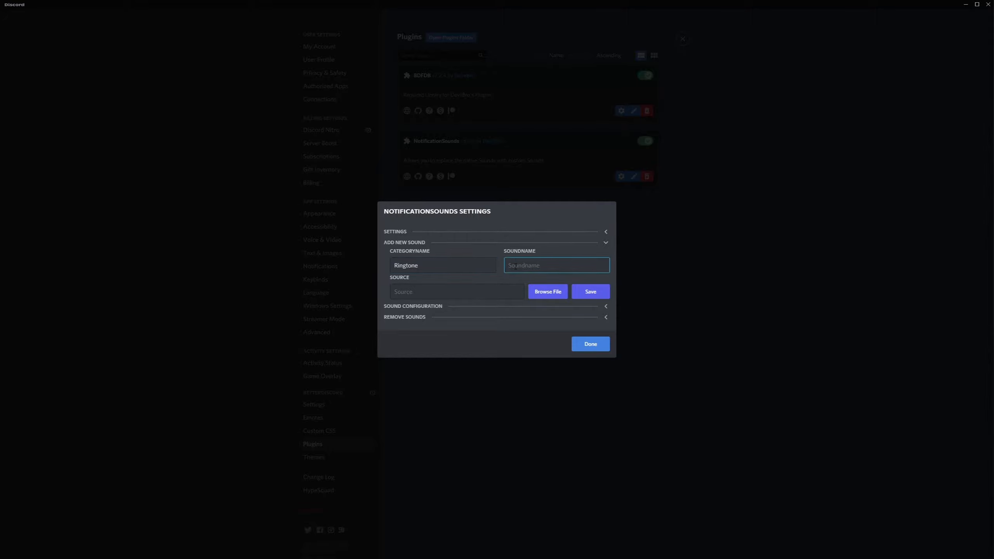
{"action": "type", "text": "yo"}
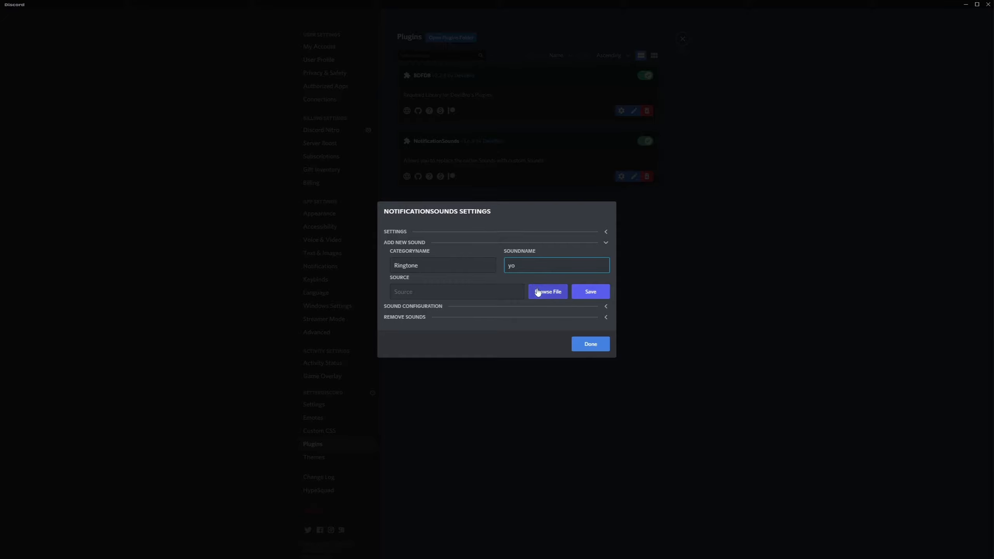
{"action": "left_click", "coordinate": [547, 292]}
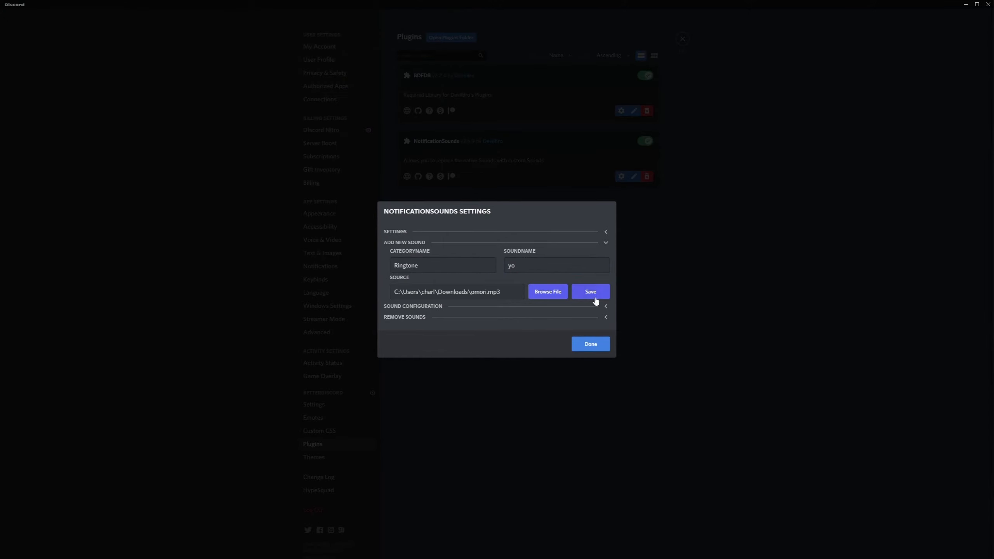
{"action": "left_click", "coordinate": [589, 291]}
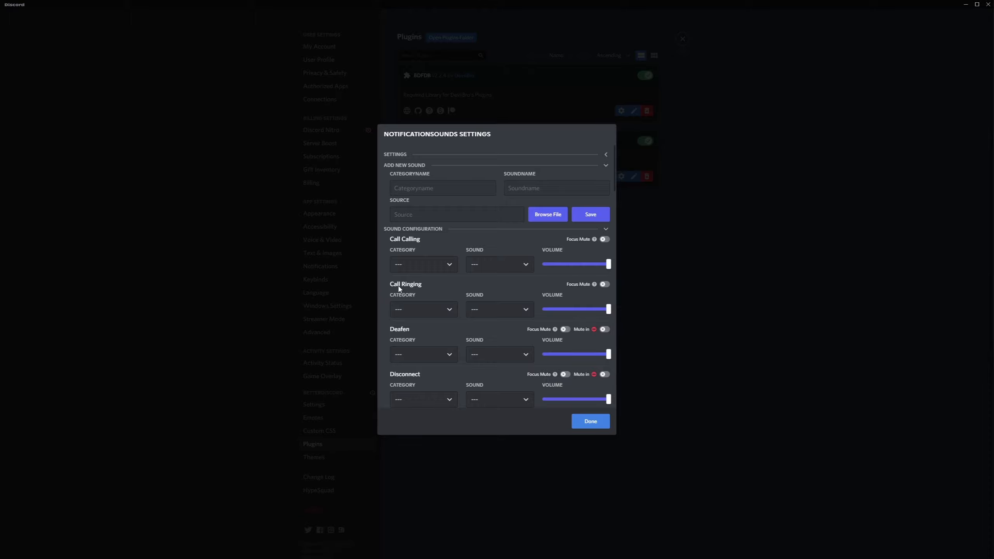
{"action": "mouse_move", "coordinate": [429, 311]}
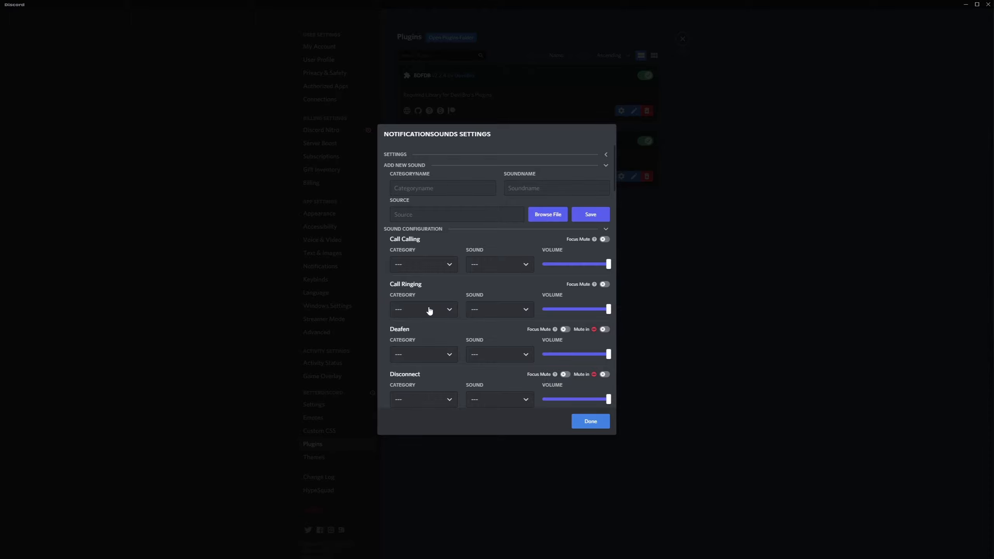
- Set Call Ringing's category to Ringtone (sound yo) and click Done
{"action": "left_click", "coordinate": [423, 309]}
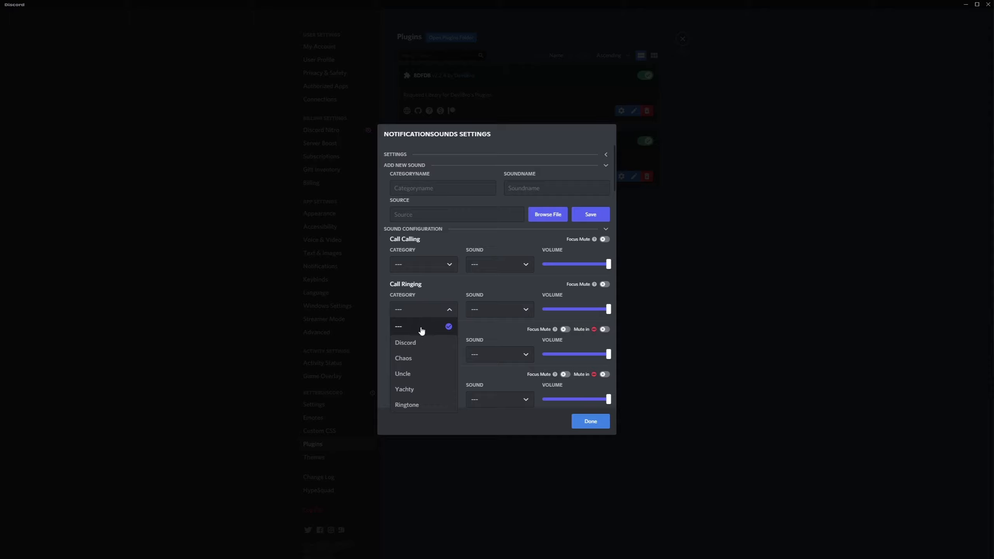
{"action": "left_click", "coordinate": [405, 342]}
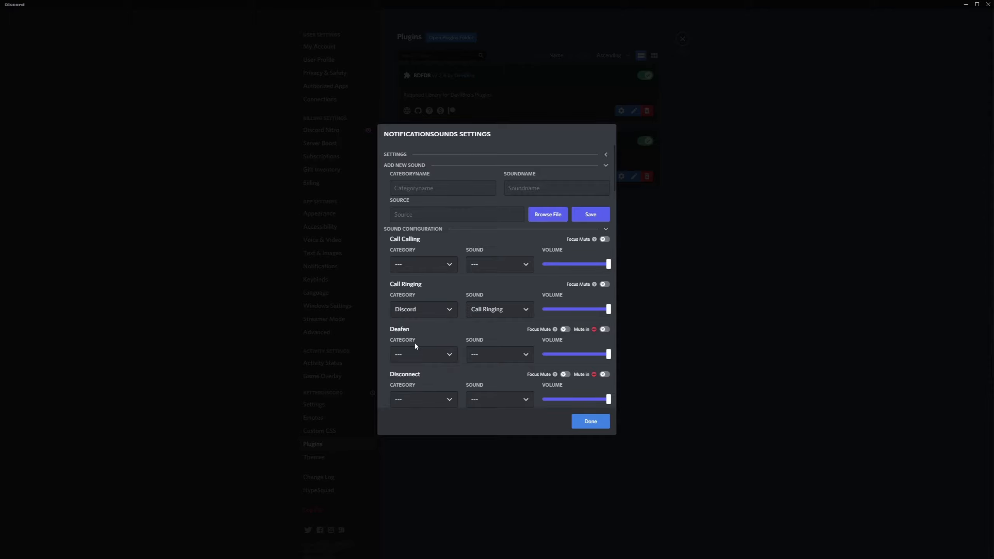
{"action": "mouse_move", "coordinate": [466, 338]}
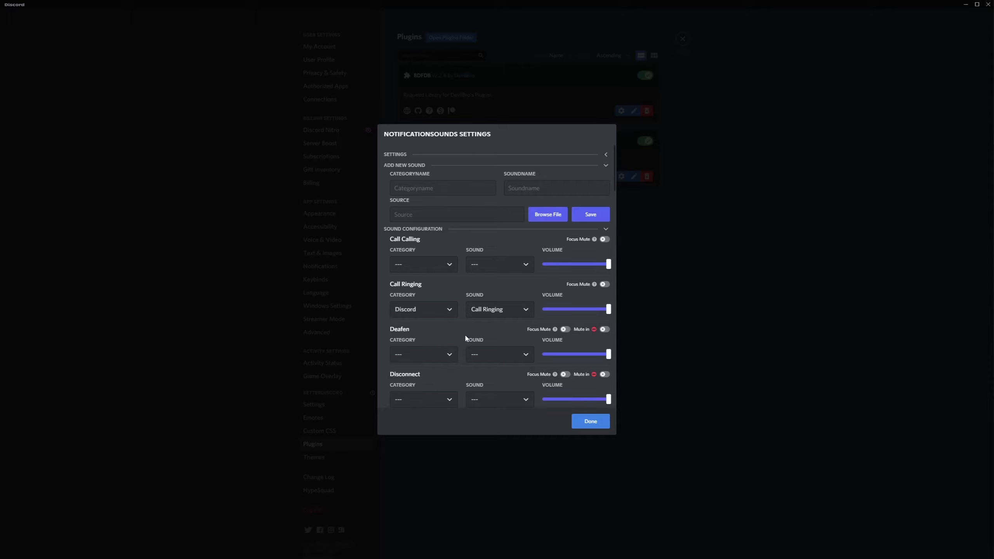
{"action": "mouse_move", "coordinate": [461, 334]}
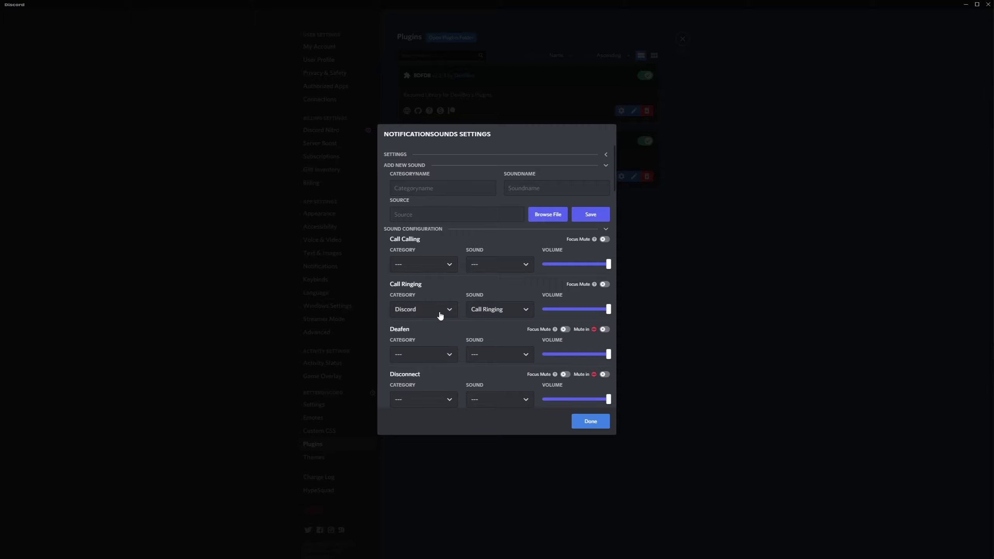
{"action": "left_click", "coordinate": [422, 310]}
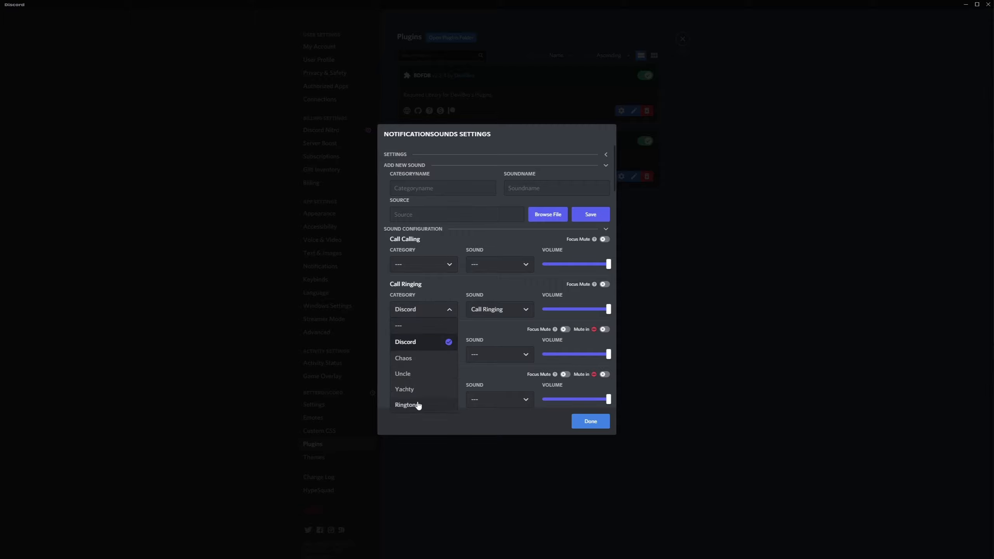
{"action": "left_click", "coordinate": [408, 405]}
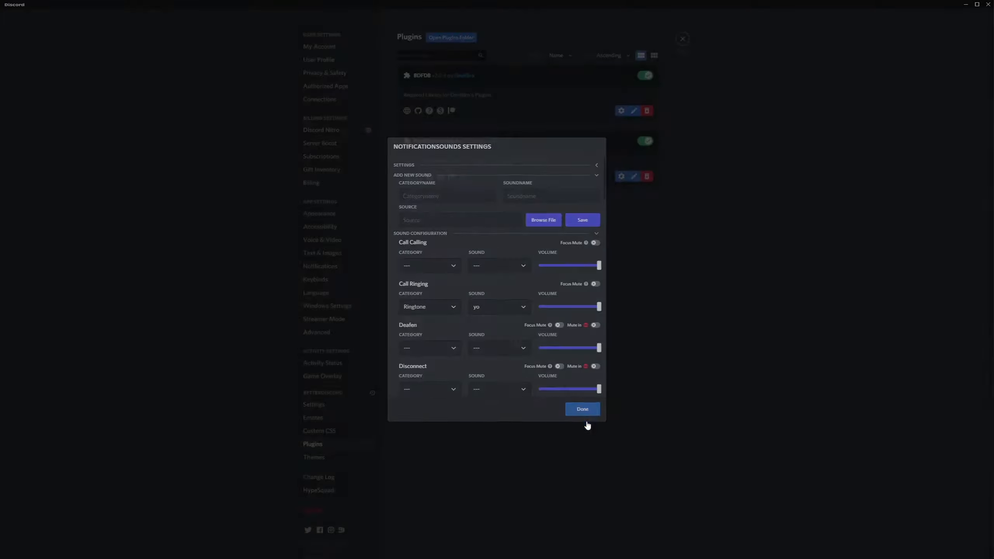
{"action": "left_click", "coordinate": [582, 408]}
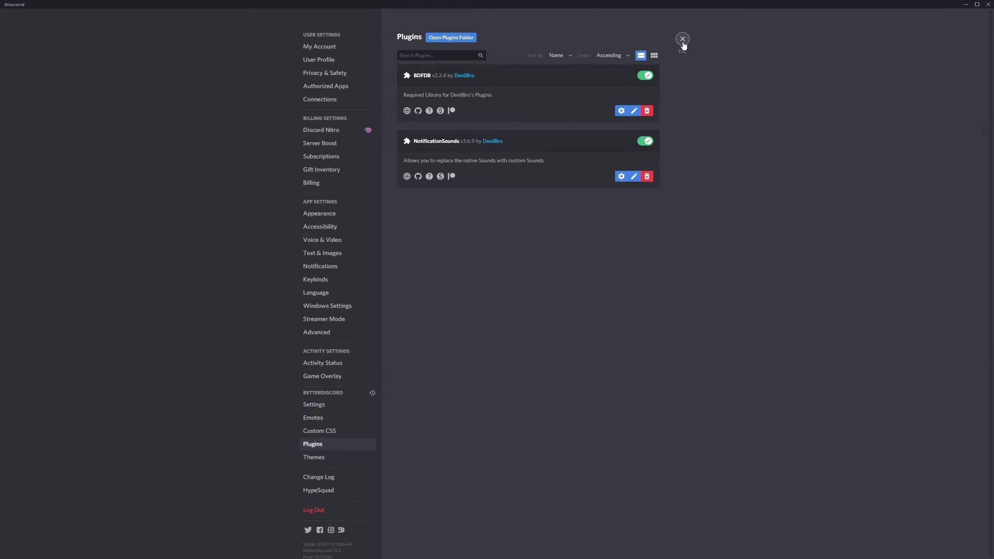
- Close User Settings, open the DM with daisy, and type 'NOWNWONW'
{"action": "left_click", "coordinate": [682, 39]}
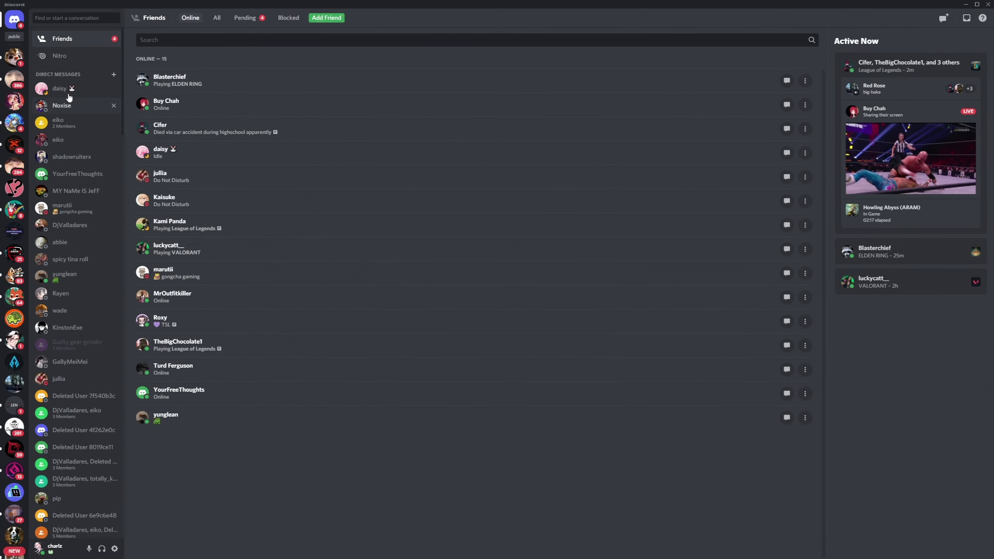
{"action": "left_click", "coordinate": [60, 88]}
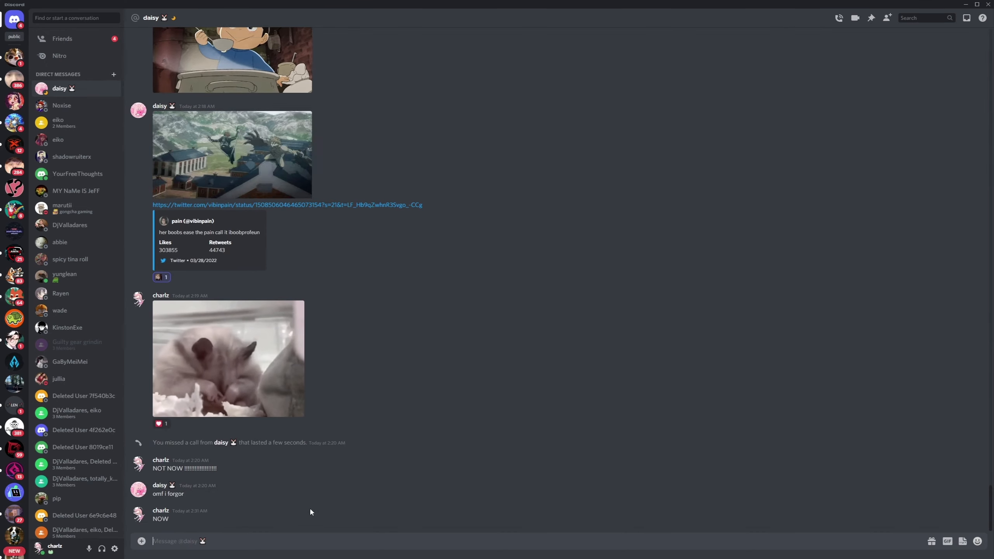
{"action": "type", "text": "NOWNWONW"}
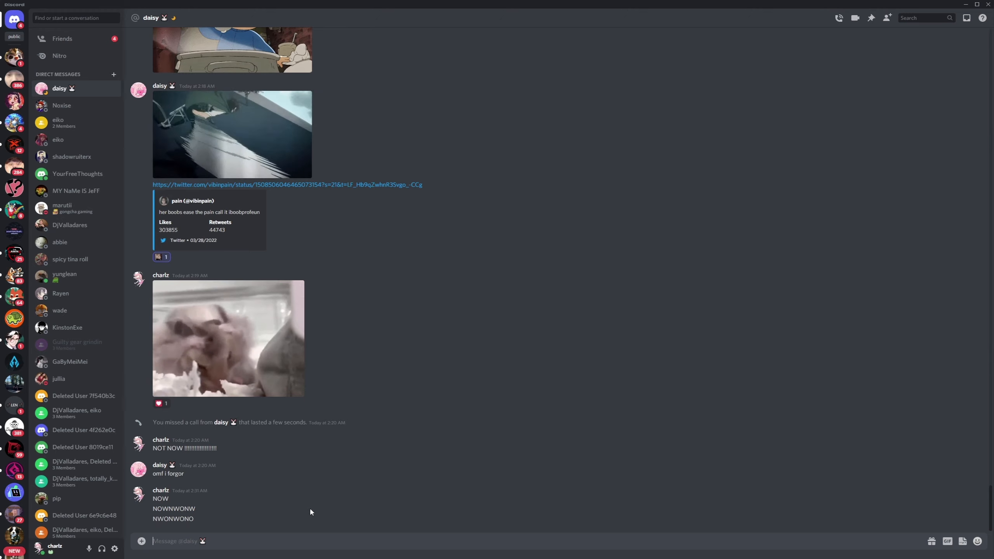